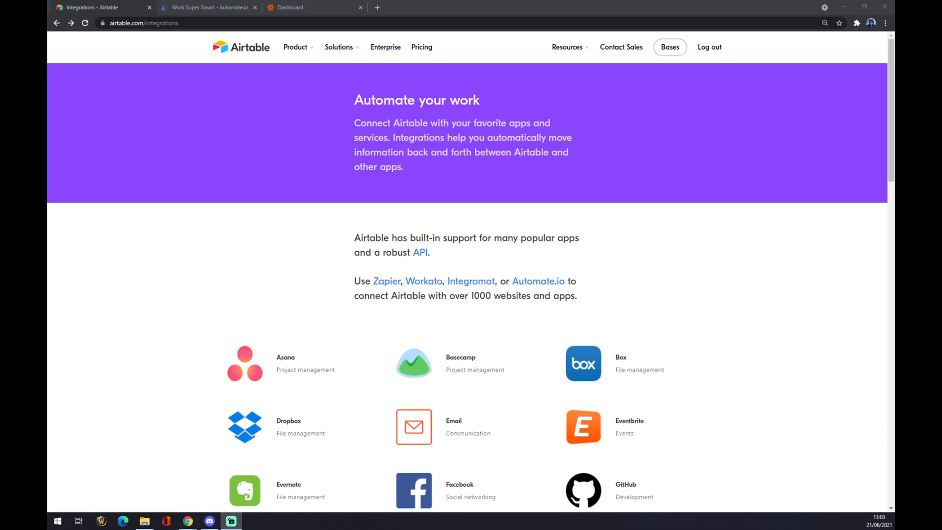
Review the current page, then switch over to the Automate.io site
left_click(143, 22)
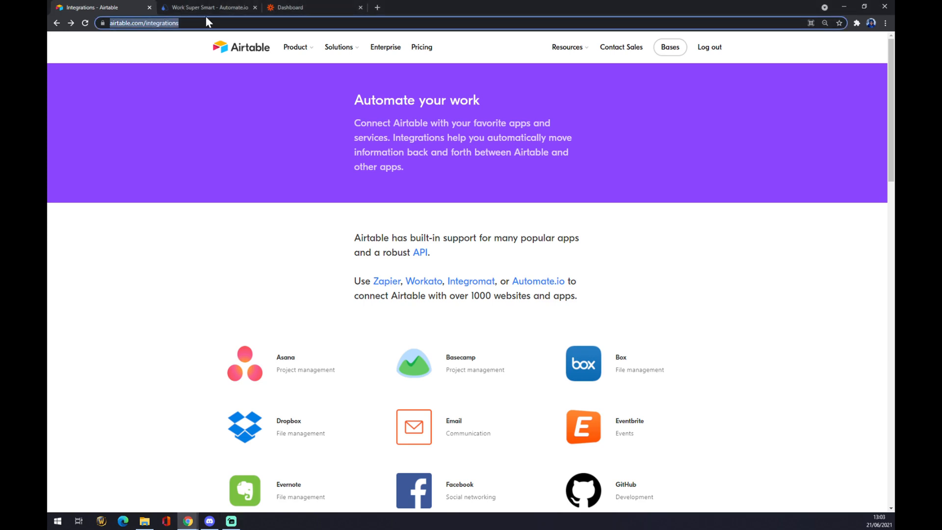
scroll("down", 3)
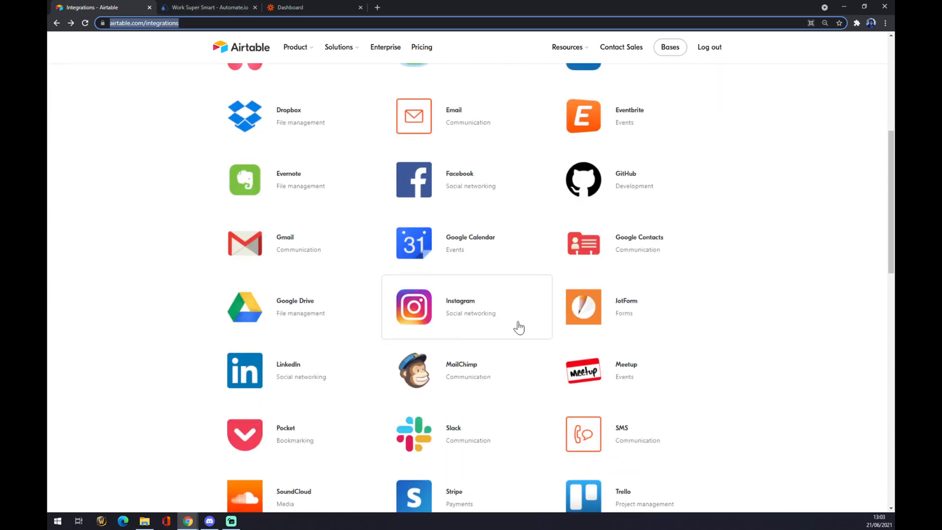
scroll("down", 3)
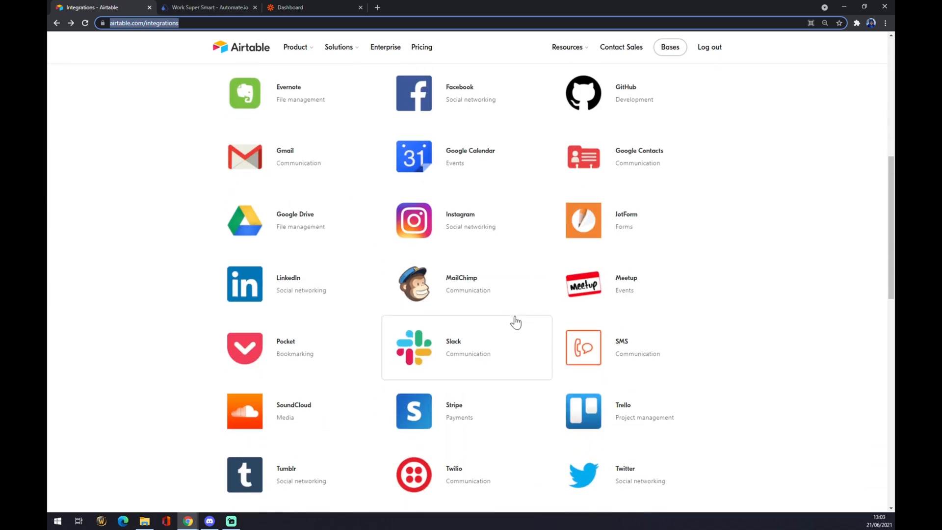
scroll("down", 3)
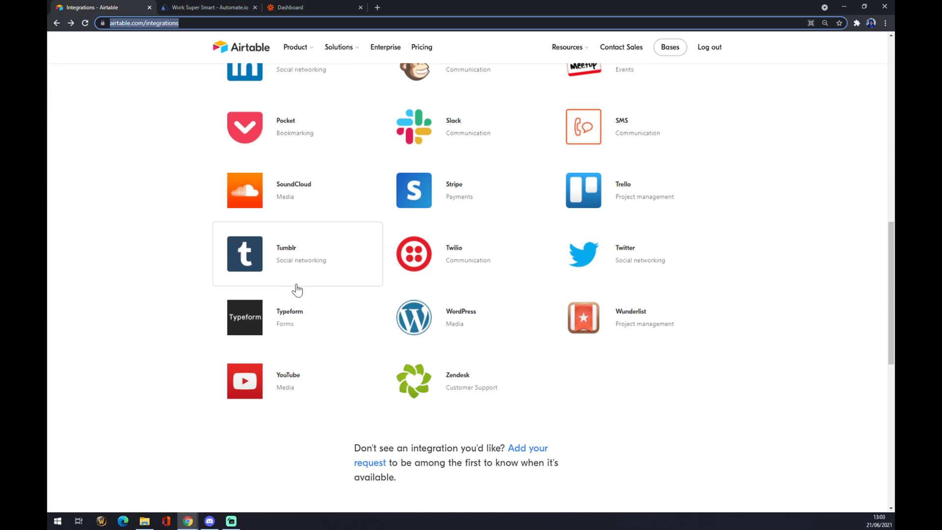
scroll("up", 3)
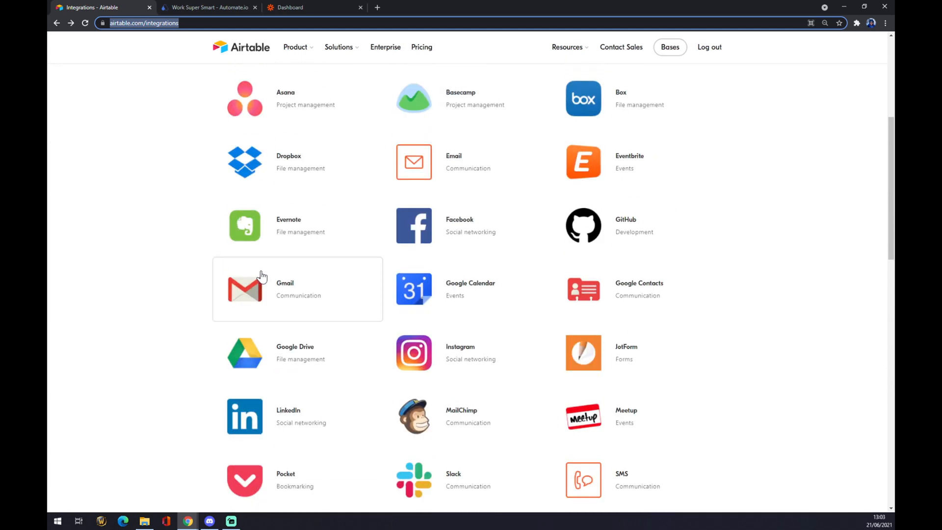
scroll("up", 3)
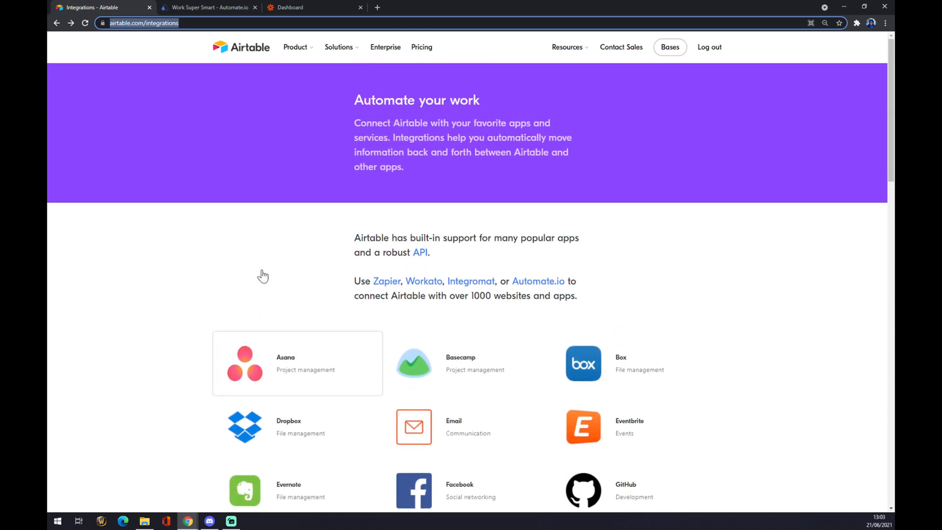
mouse_move(266, 274)
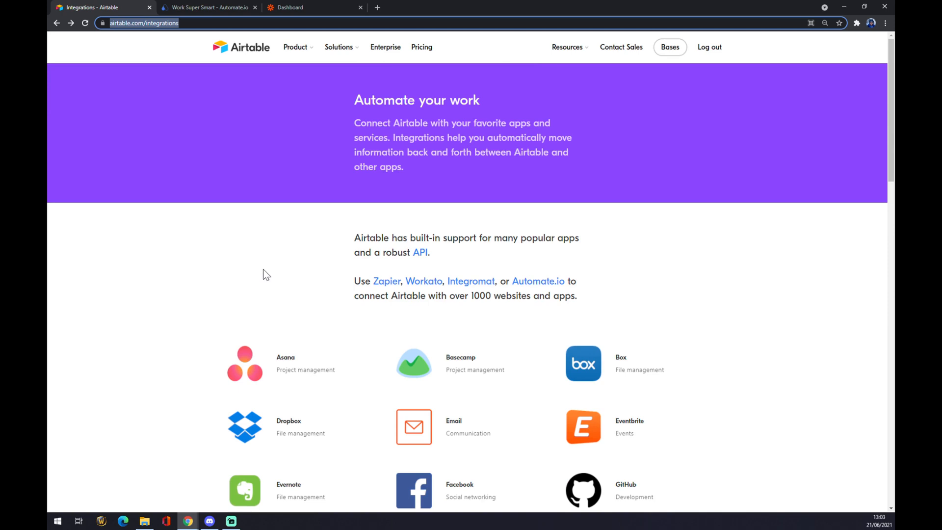
mouse_move(253, 69)
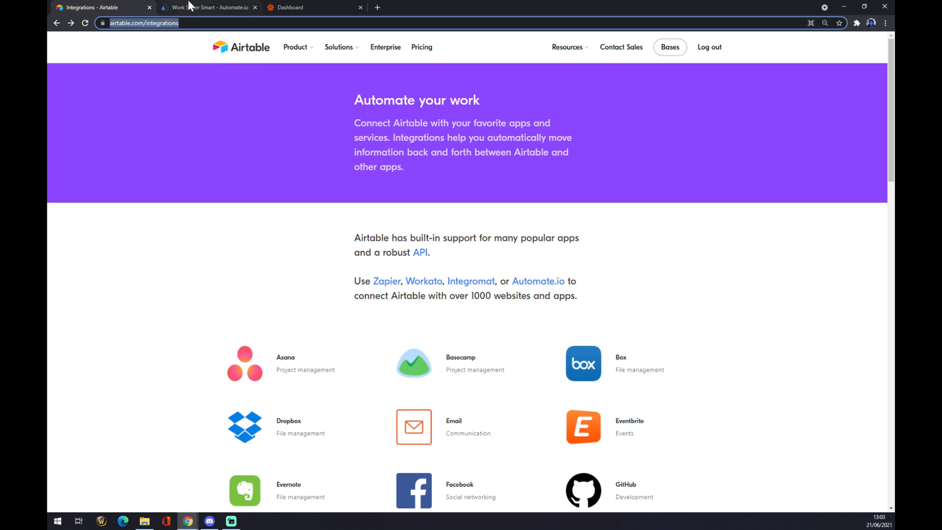
left_click(207, 7)
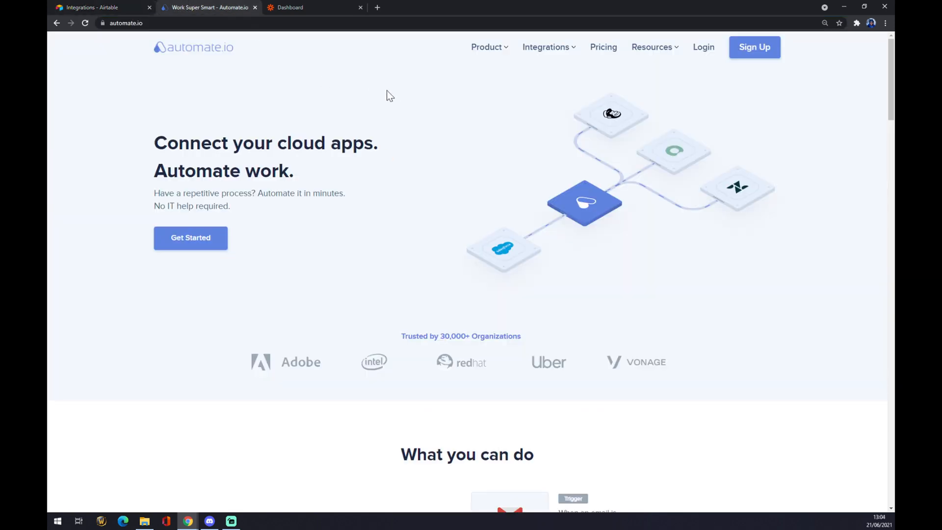
mouse_move(391, 96)
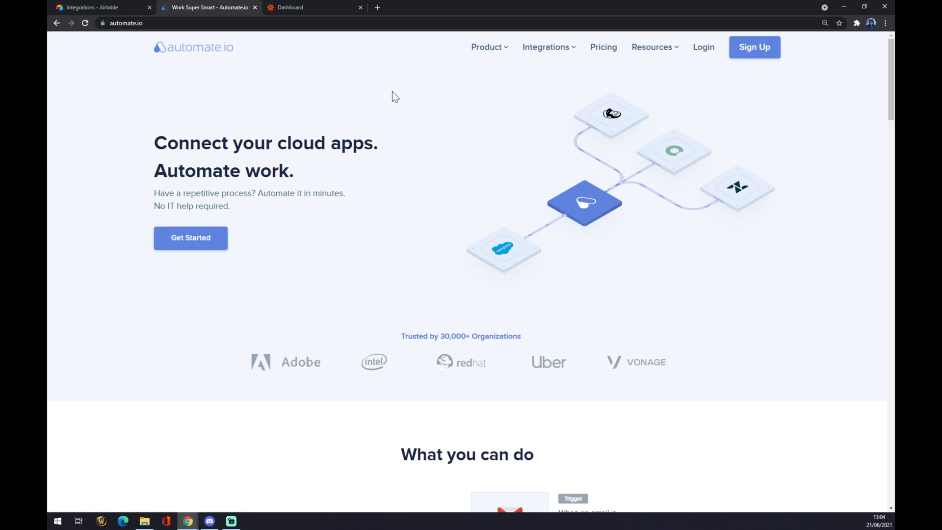
Show Automate.io's full app integrations catalogue and search it for 'airta'
left_click(546, 47)
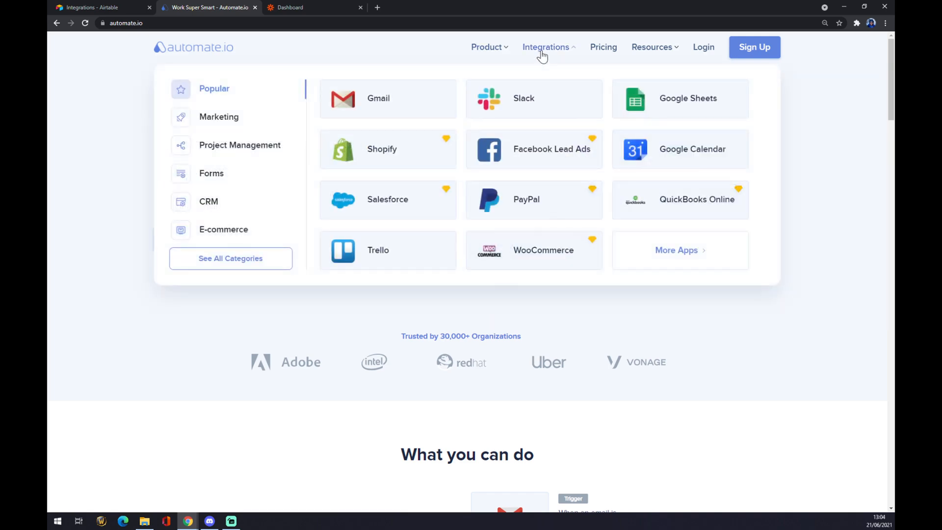
mouse_move(229, 258)
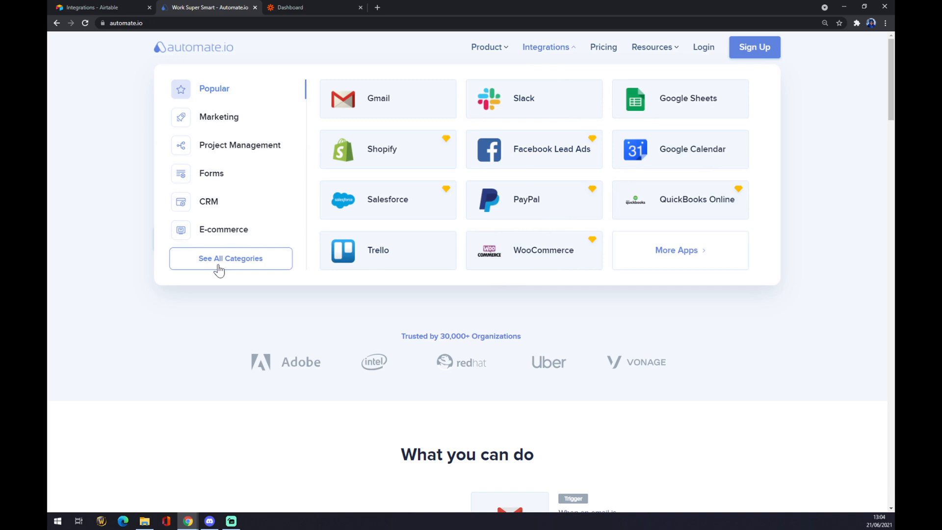
left_click(230, 258)
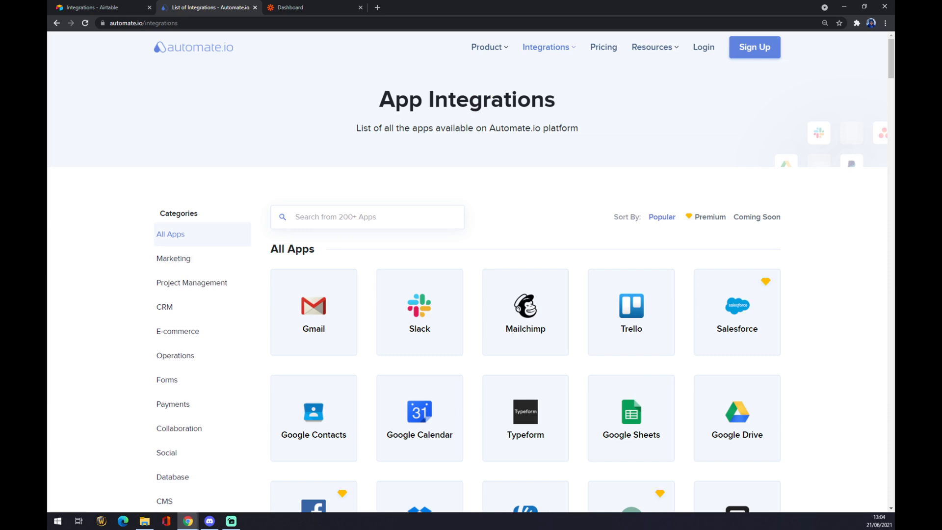
left_click(366, 217)
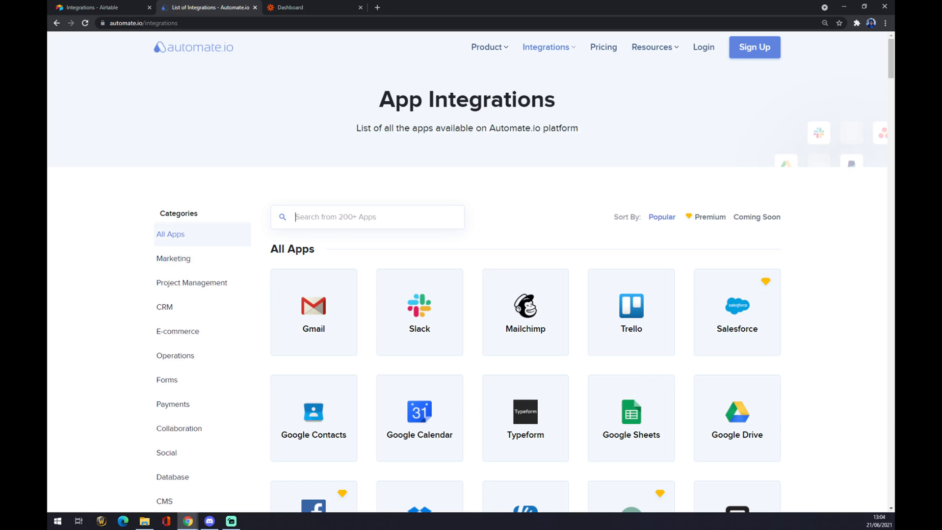
type("airta")
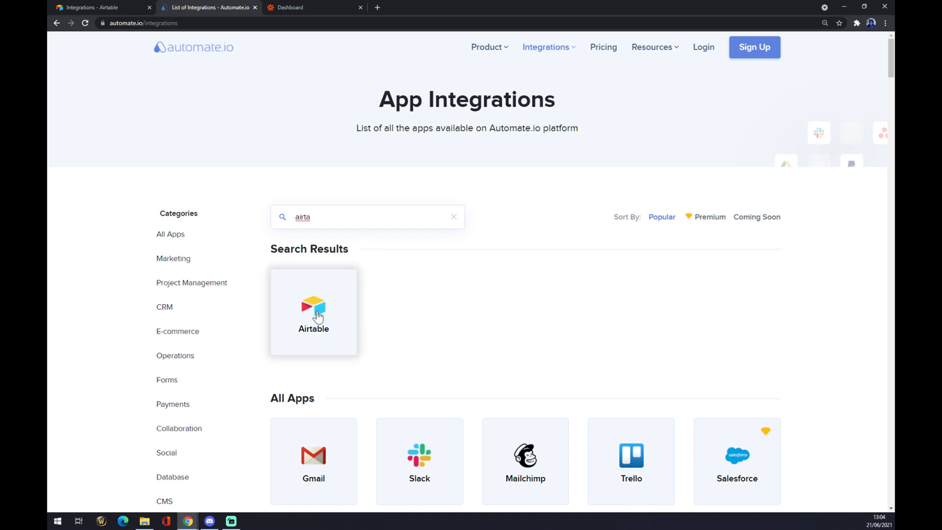
Pair Airtable with Notion and scroll through their popular ready-made integrations
left_click(313, 312)
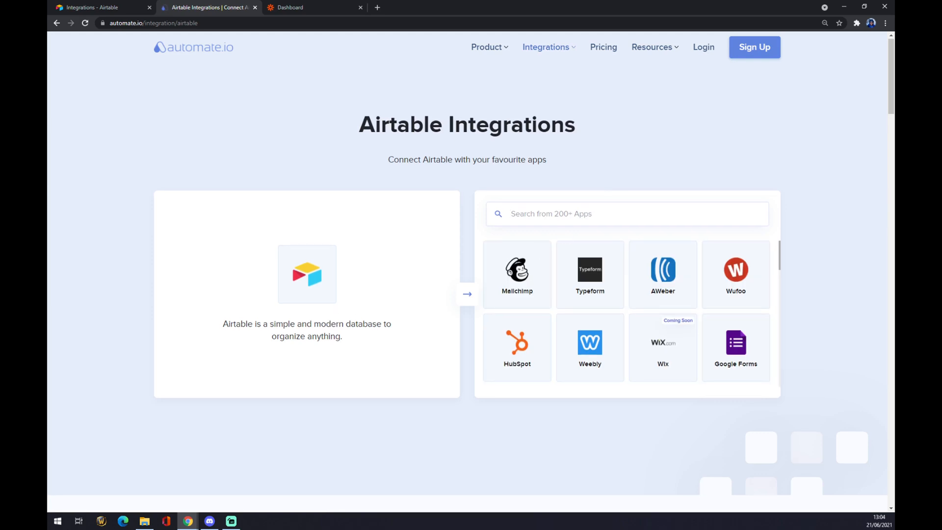
type("notion")
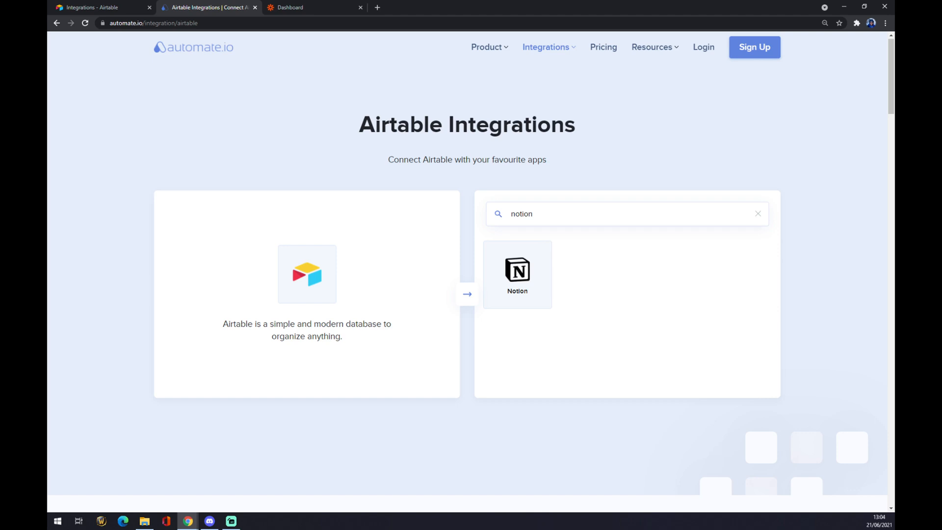
left_click(517, 275)
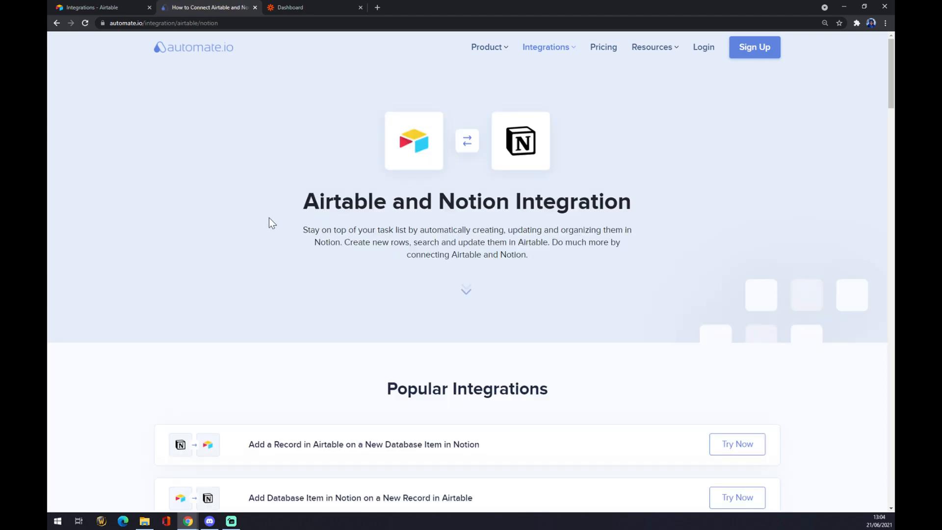
scroll("down", 3)
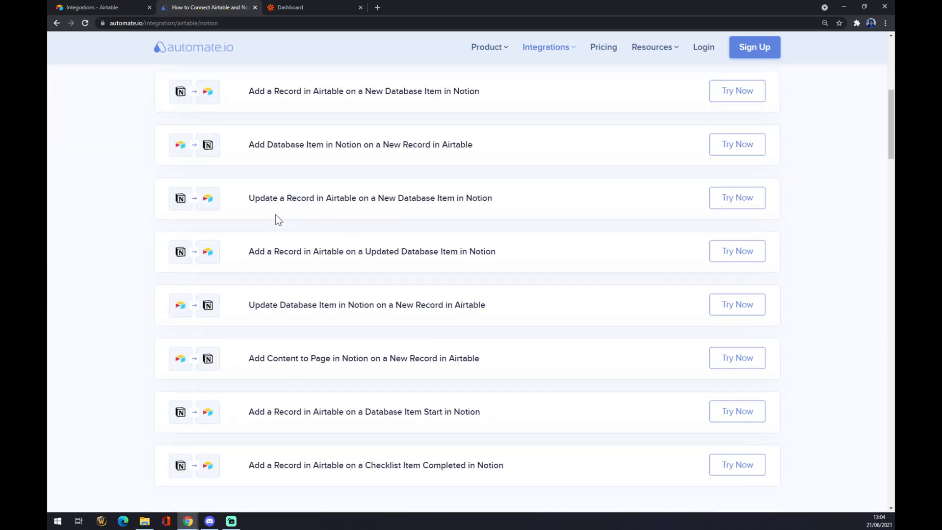
scroll("up", 3)
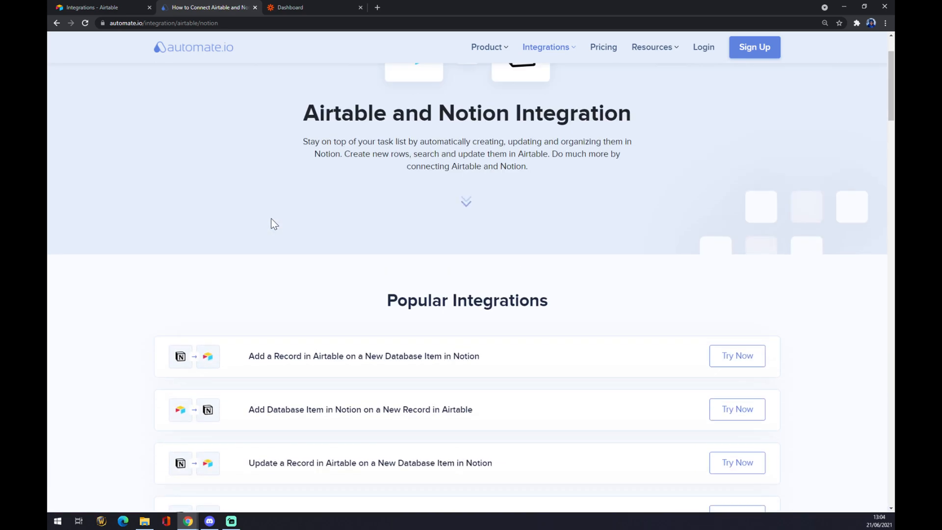
scroll("down", 3)
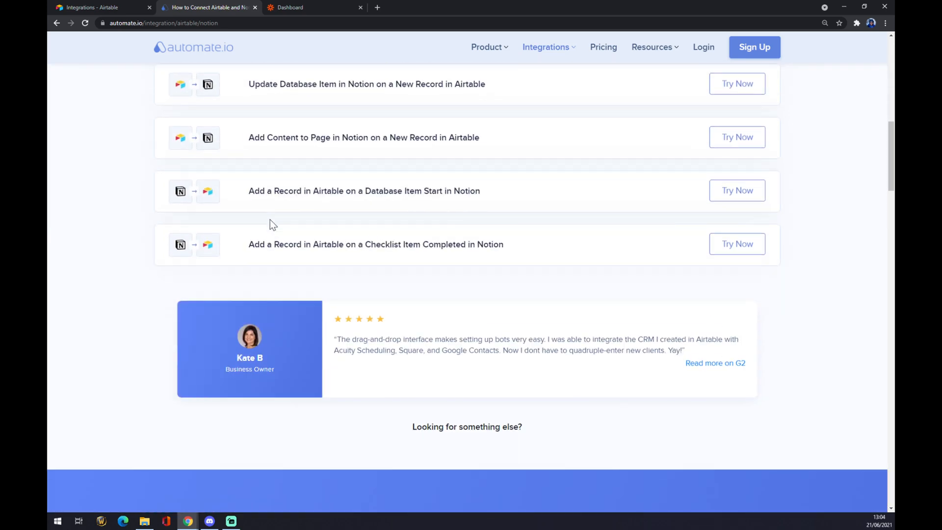
Choose New Record in Airtable as trigger and Add Database Item as action, then go to Zapier
scroll("down", 3)
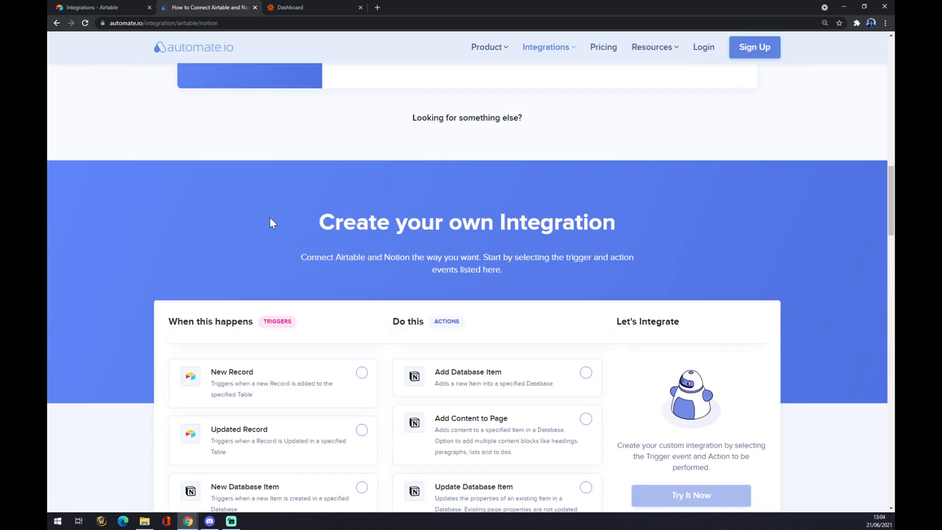
mouse_move(267, 221)
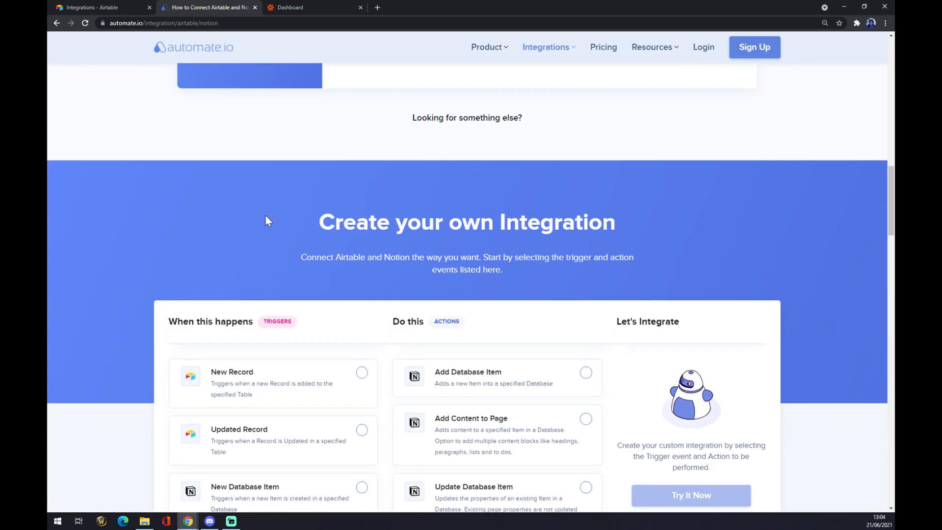
scroll("down", 3)
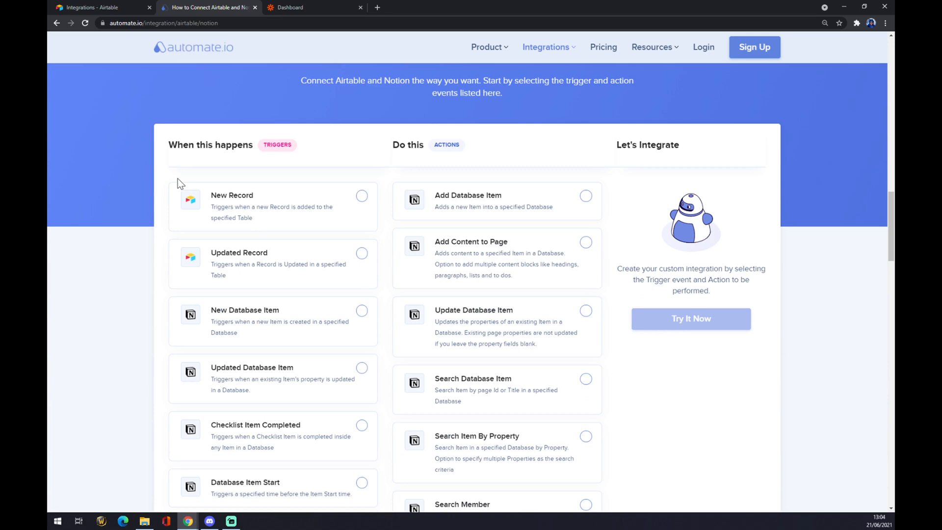
mouse_move(179, 183)
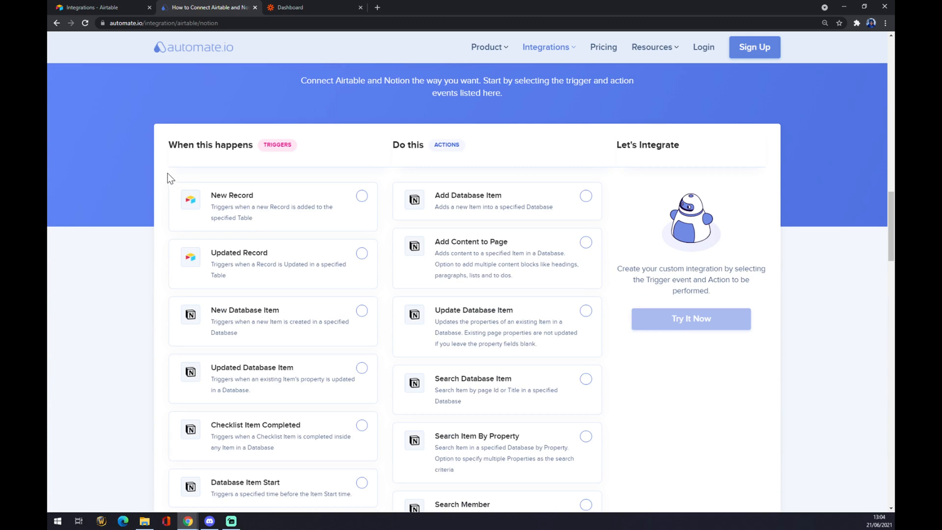
mouse_move(360, 292)
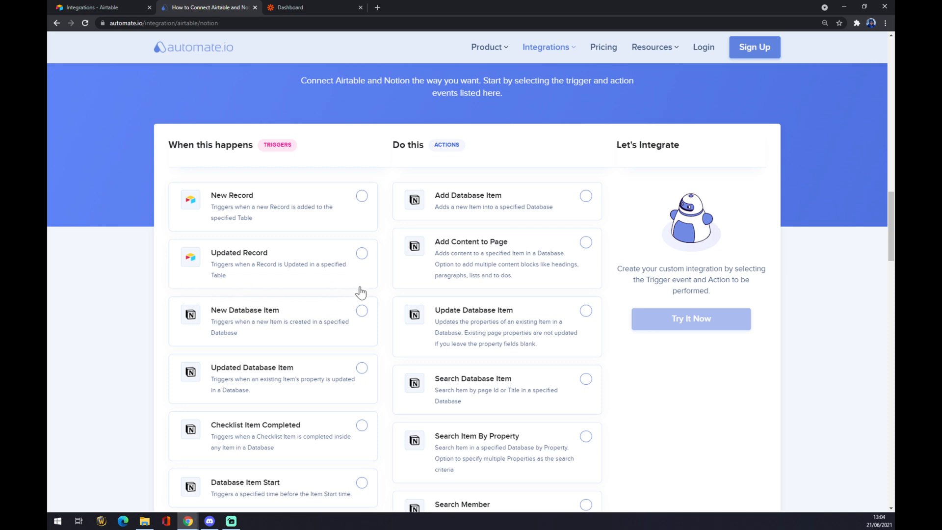
left_click(362, 196)
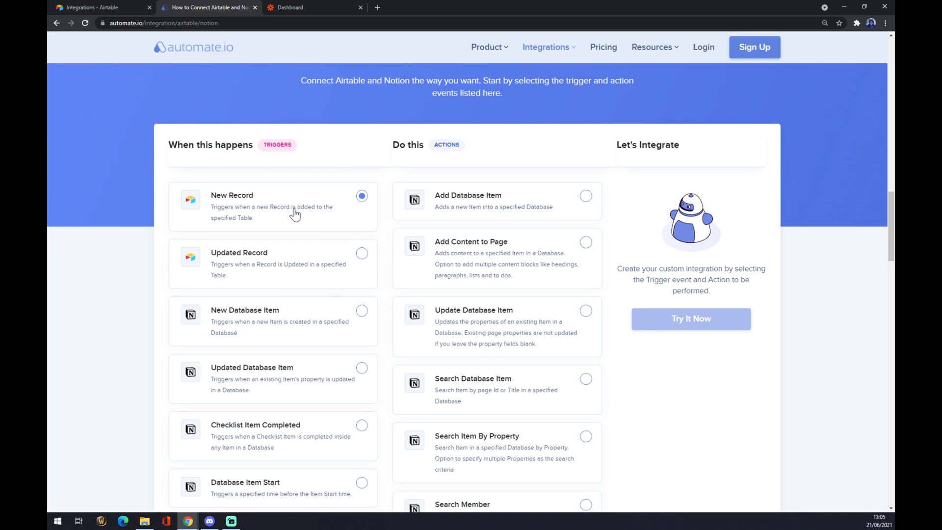
mouse_move(546, 207)
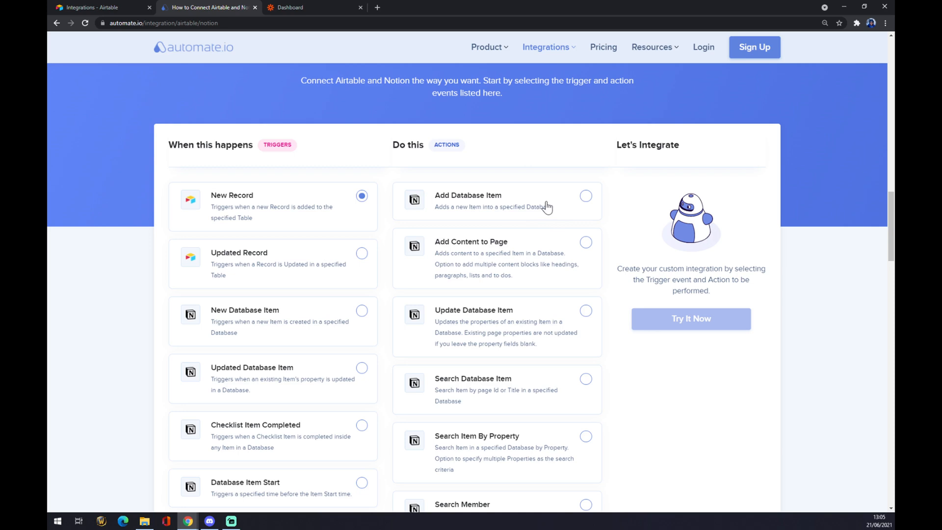
left_click(585, 195)
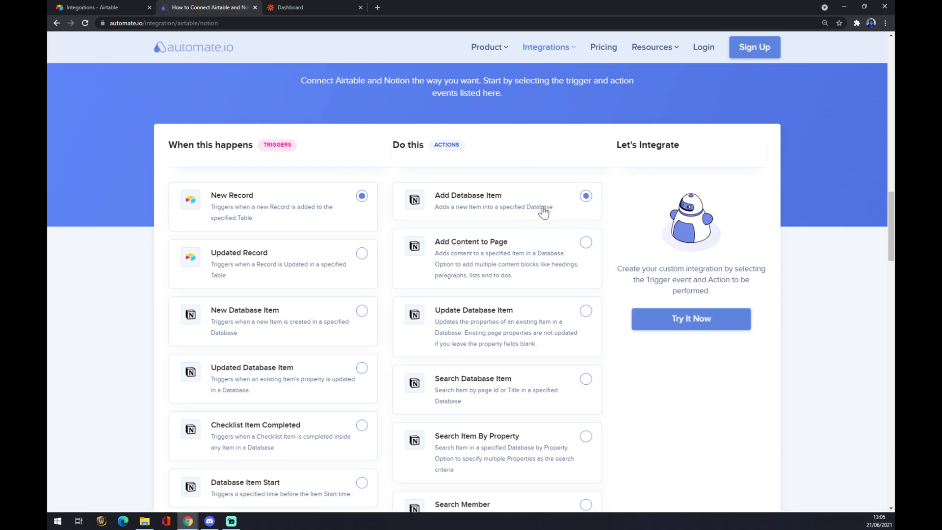
mouse_move(691, 352)
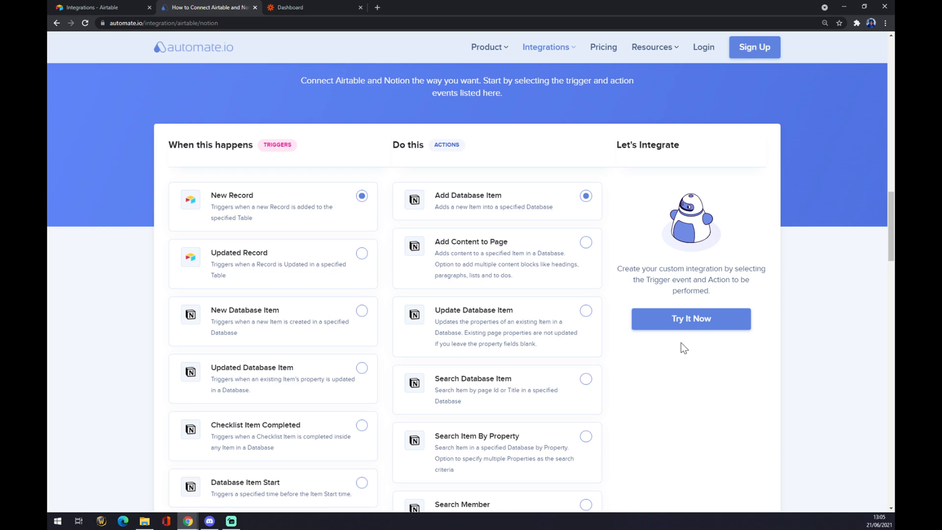
mouse_move(687, 367)
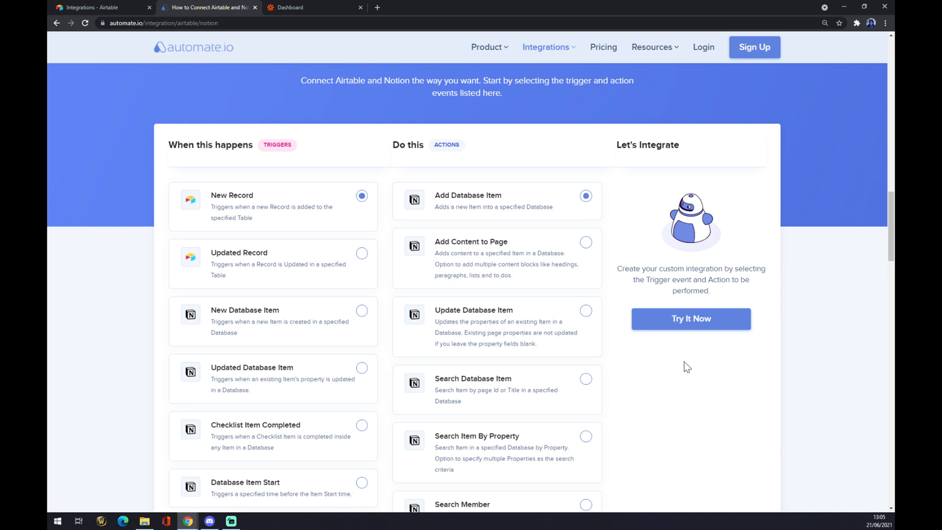
mouse_move(691, 371)
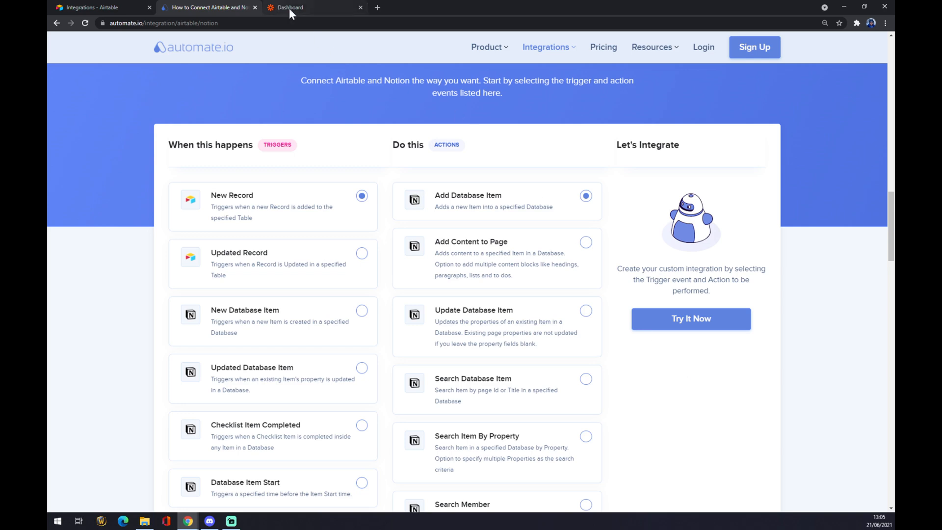
left_click(312, 7)
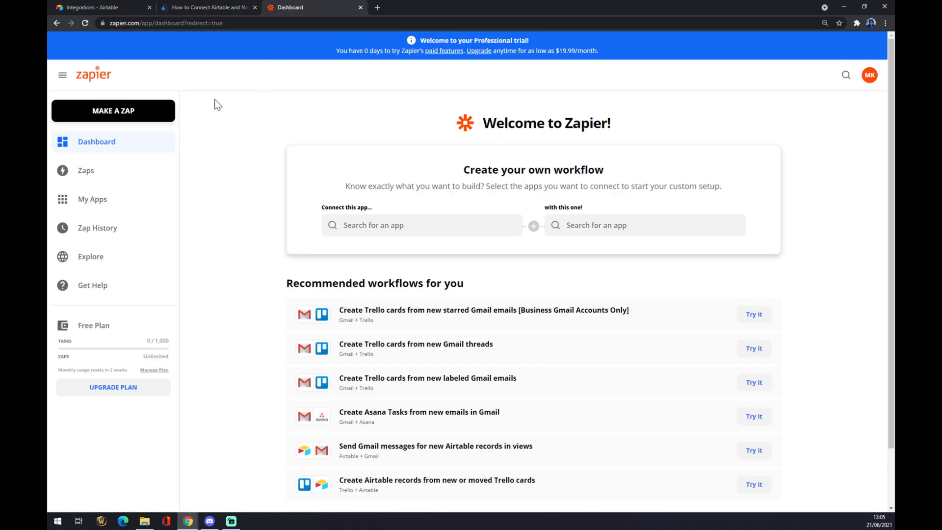
mouse_move(222, 106)
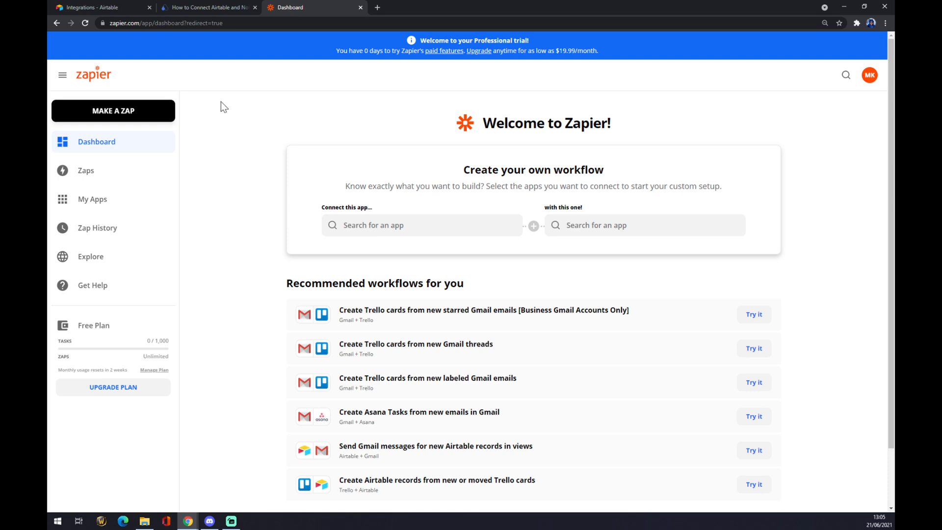
mouse_move(114, 123)
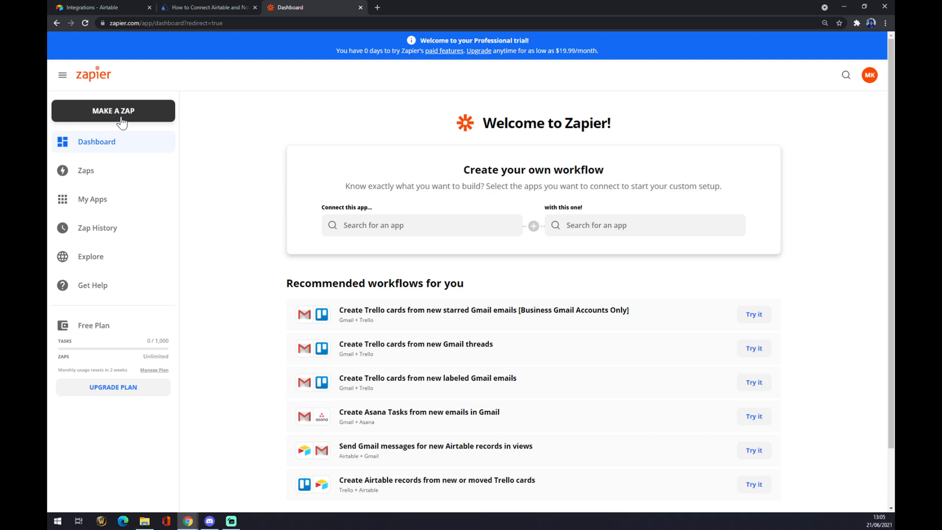
Make a new Zap named 'airtable to notion' and start choosing its trigger app
left_click(113, 111)
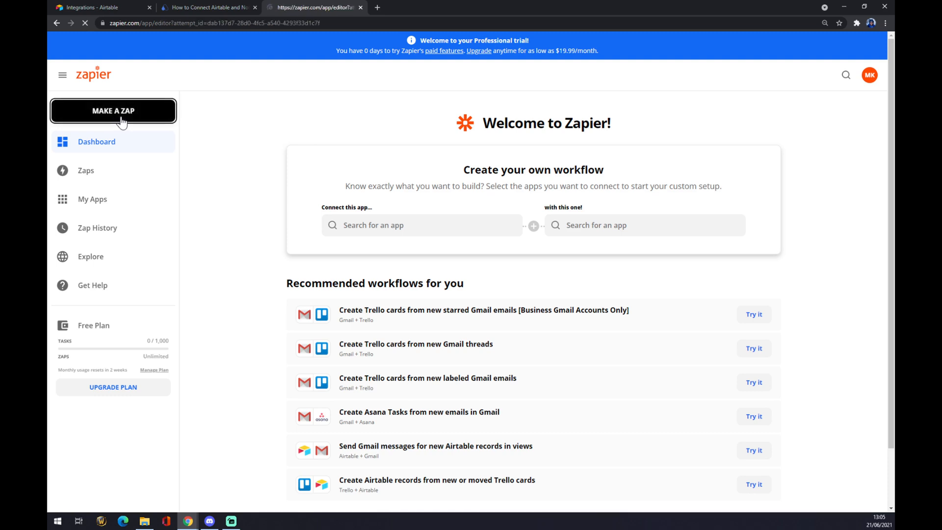
left_click(113, 110)
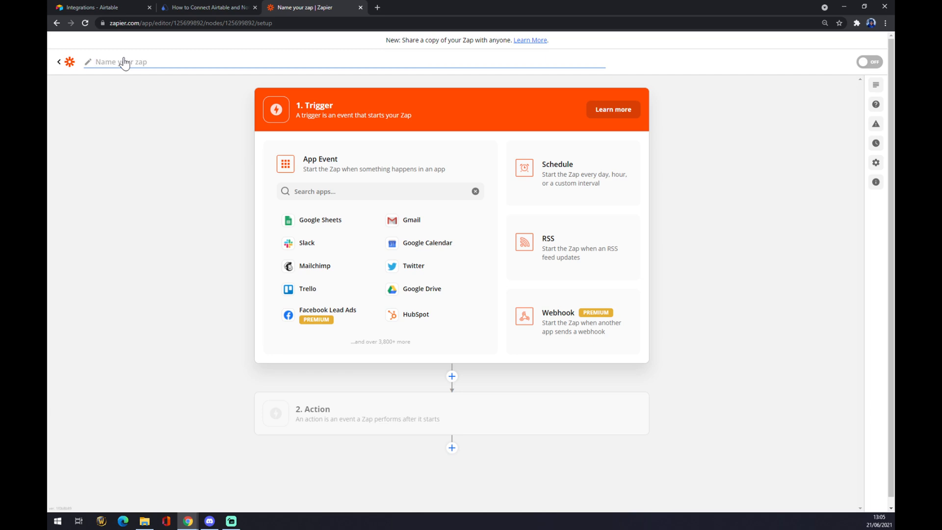
type("airtable")
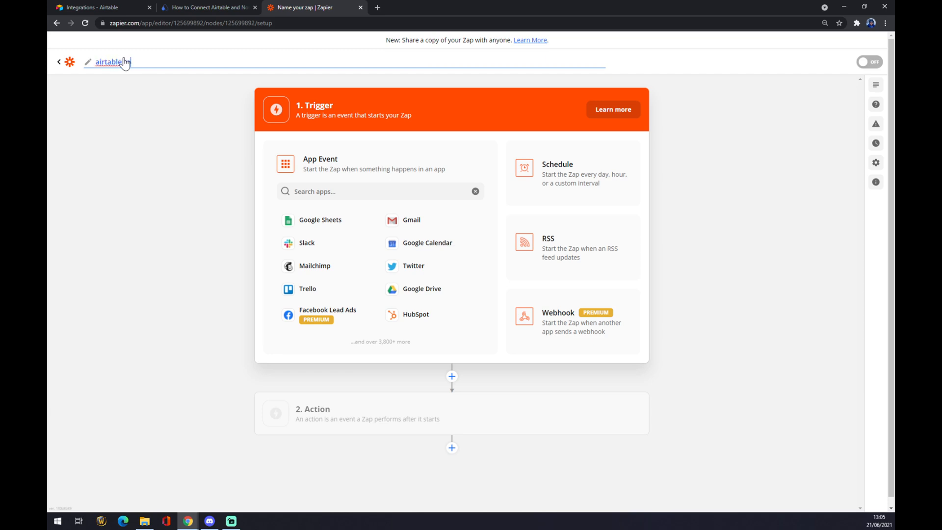
type("to notion")
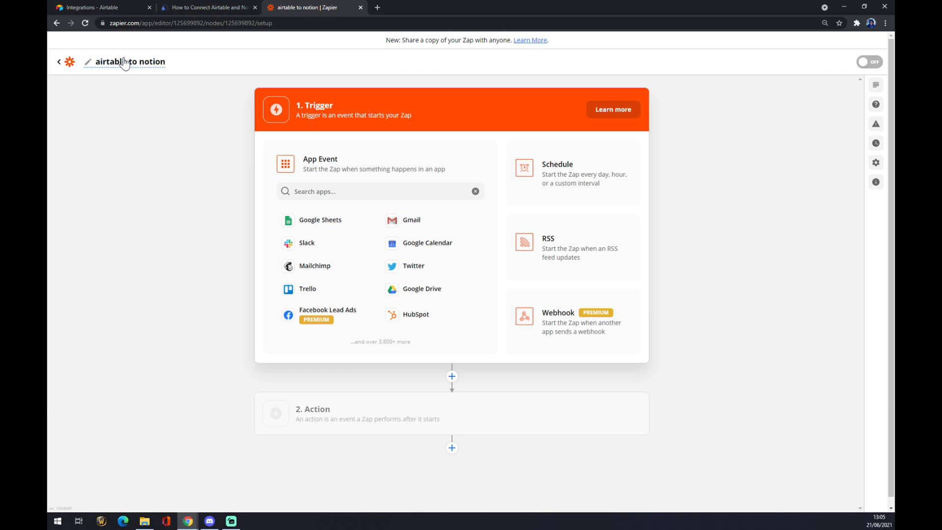
left_click(380, 191)
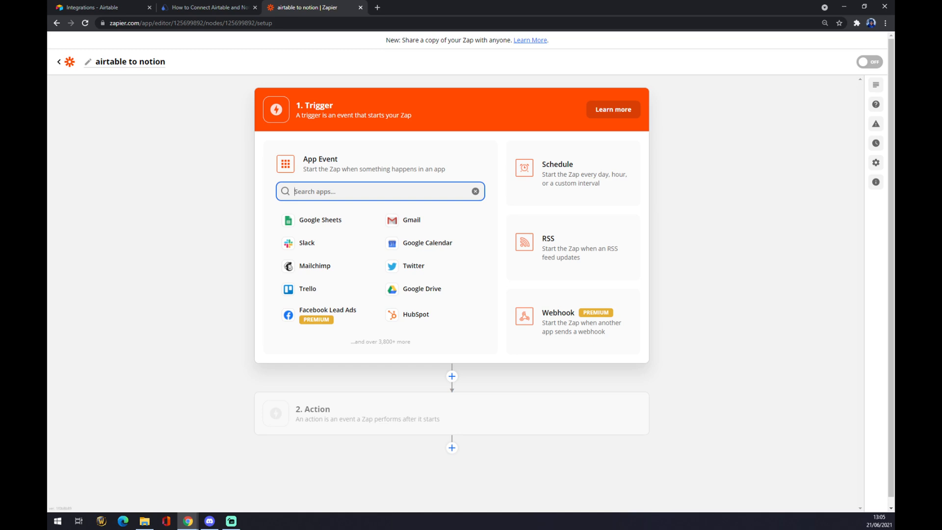
Set the trigger to Airtable's New Record event using the connected Airtable account
type("ai")
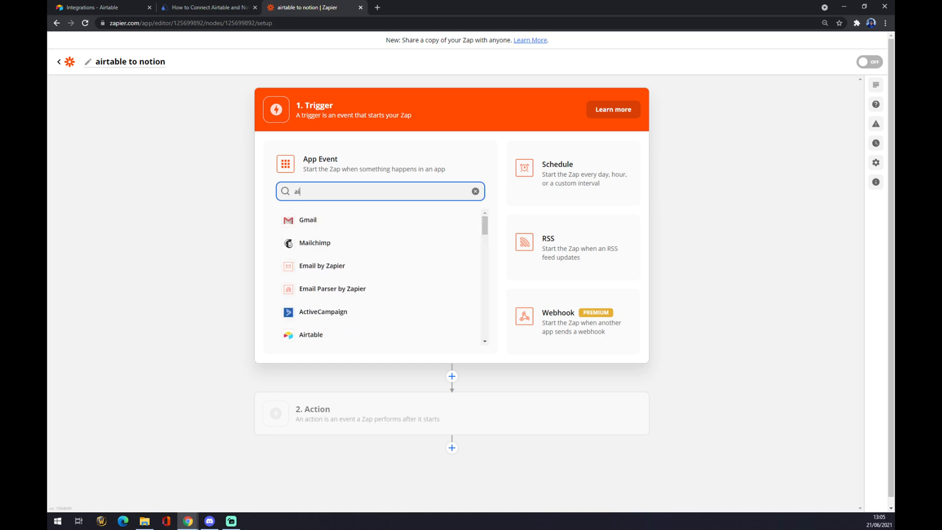
left_click(311, 335)
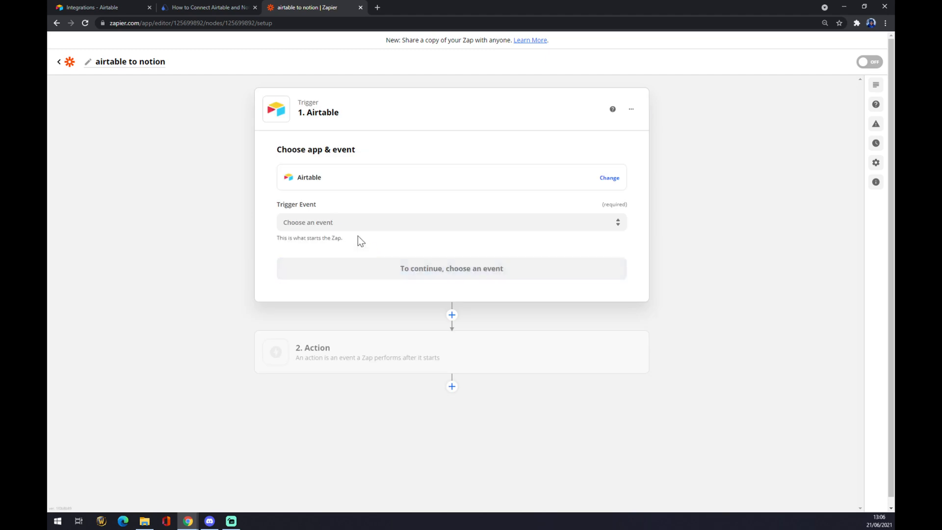
left_click(452, 222)
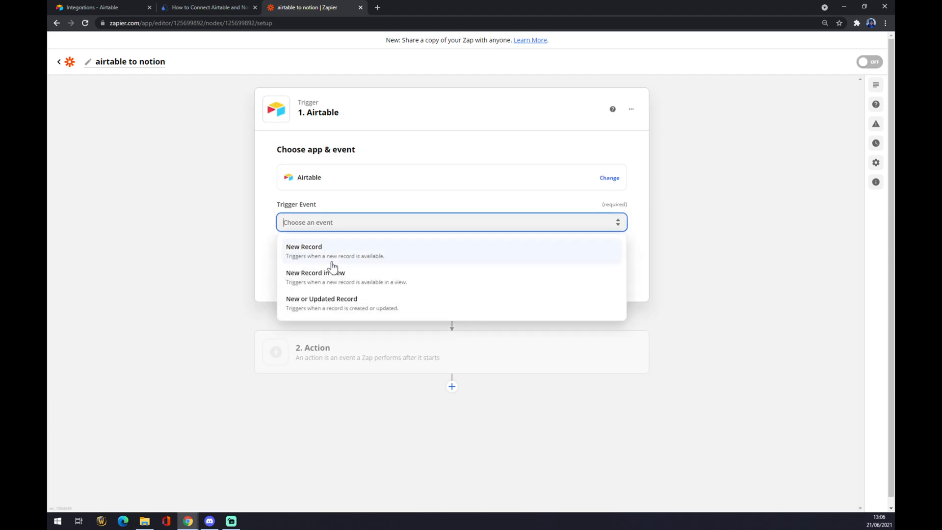
left_click(303, 247)
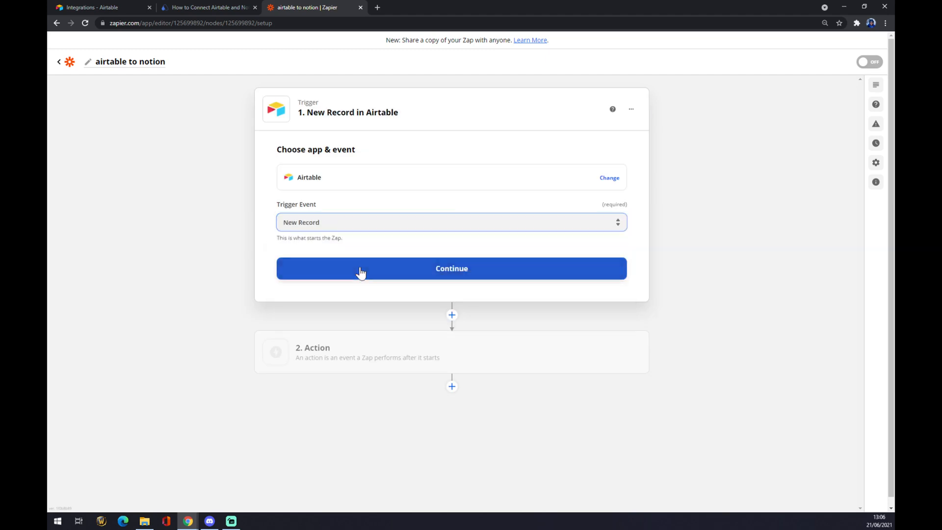
left_click(451, 269)
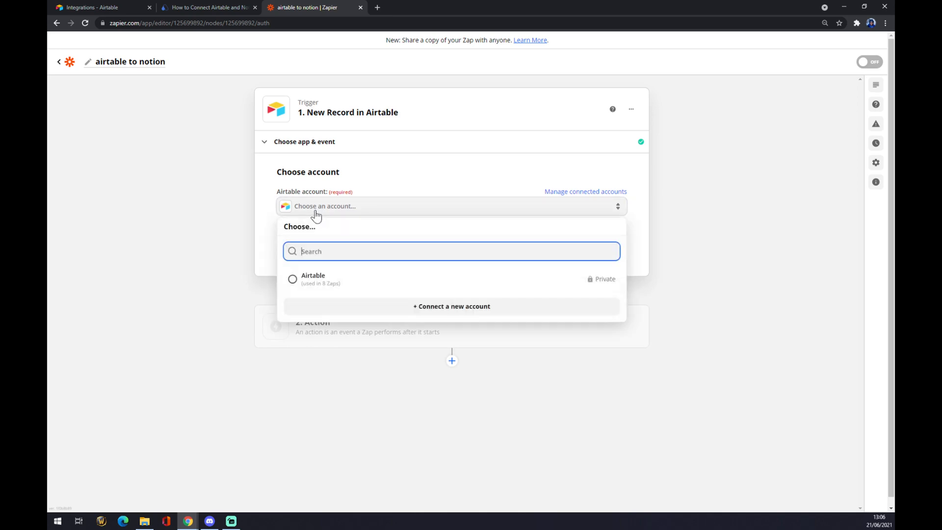
left_click(312, 279)
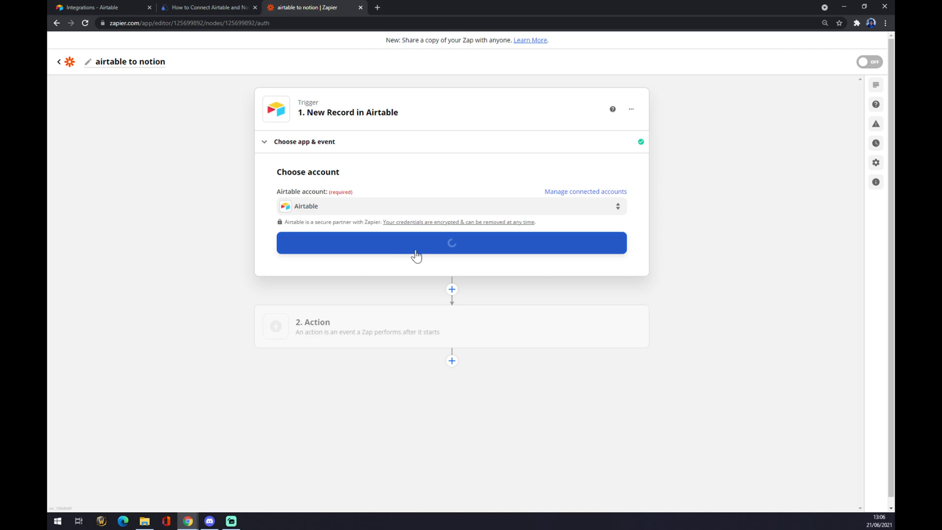
left_click(452, 243)
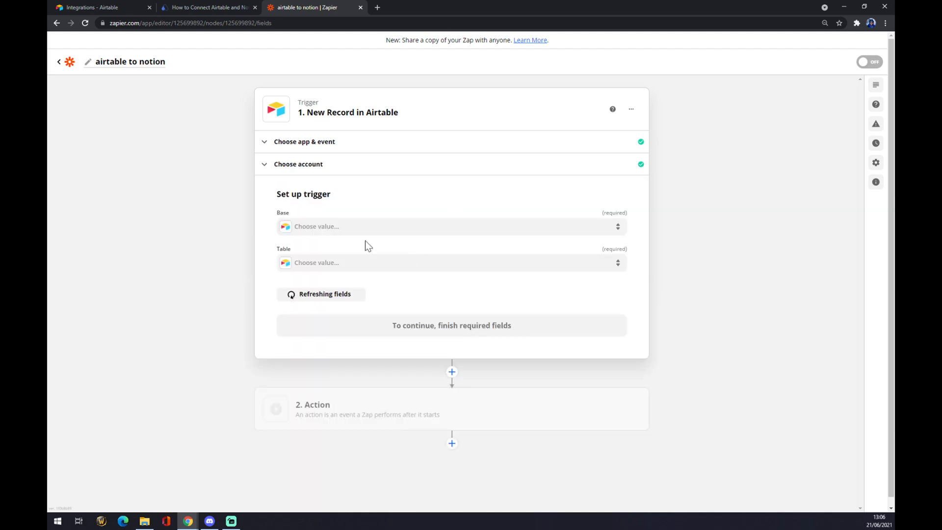
Point the trigger at the Users table of the User research base and continue
left_click(450, 227)
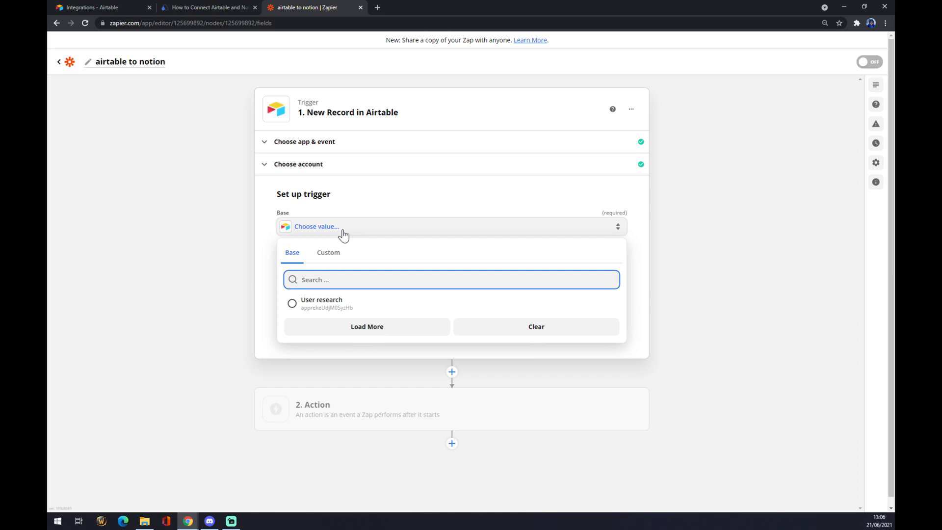
left_click(321, 304)
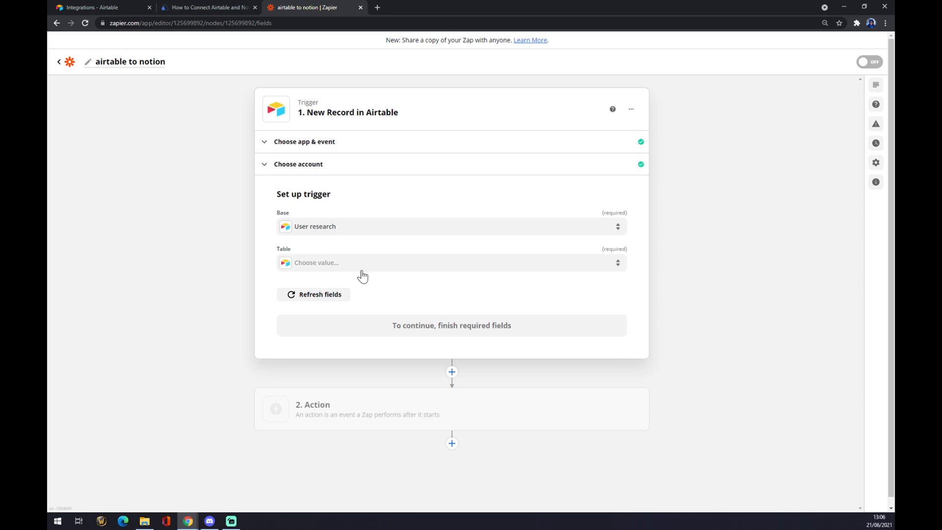
left_click(450, 263)
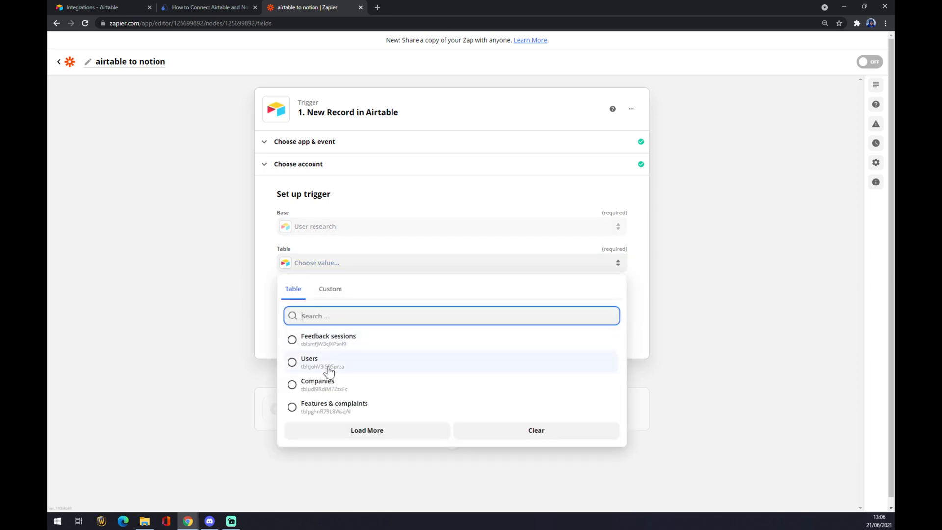
left_click(309, 362)
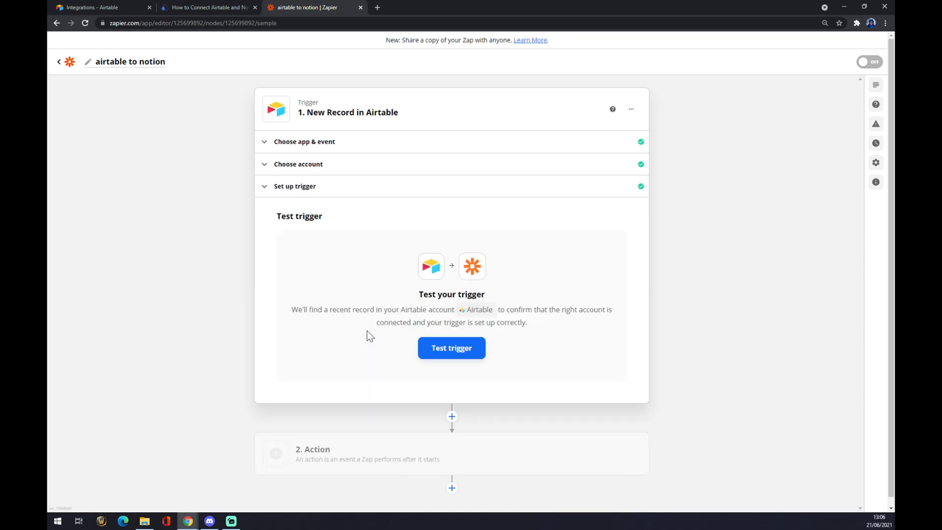
mouse_move(365, 426)
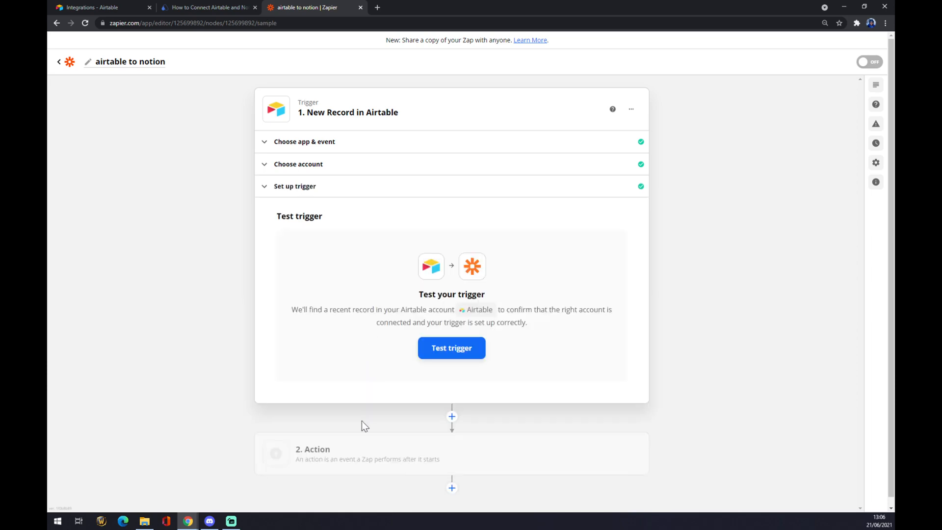
left_click(366, 453)
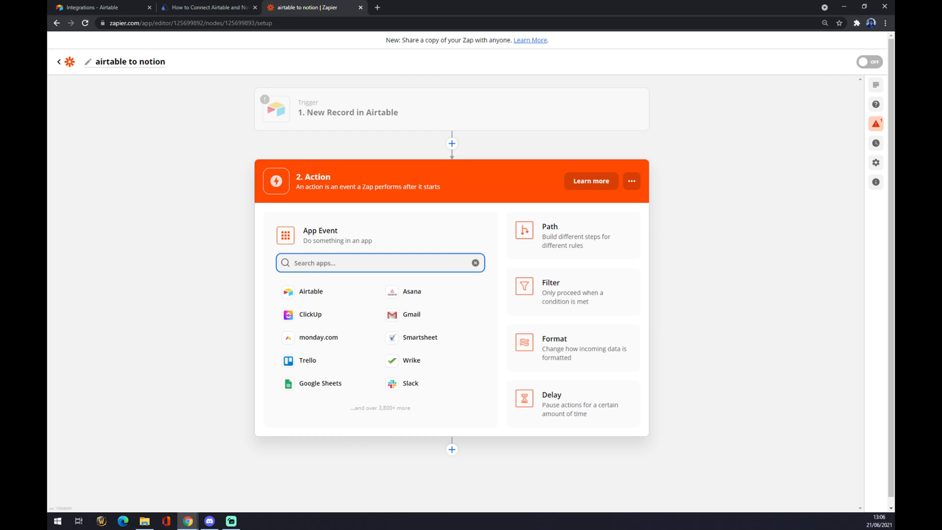
Set the action to Notion's Create Database Item event
type("not")
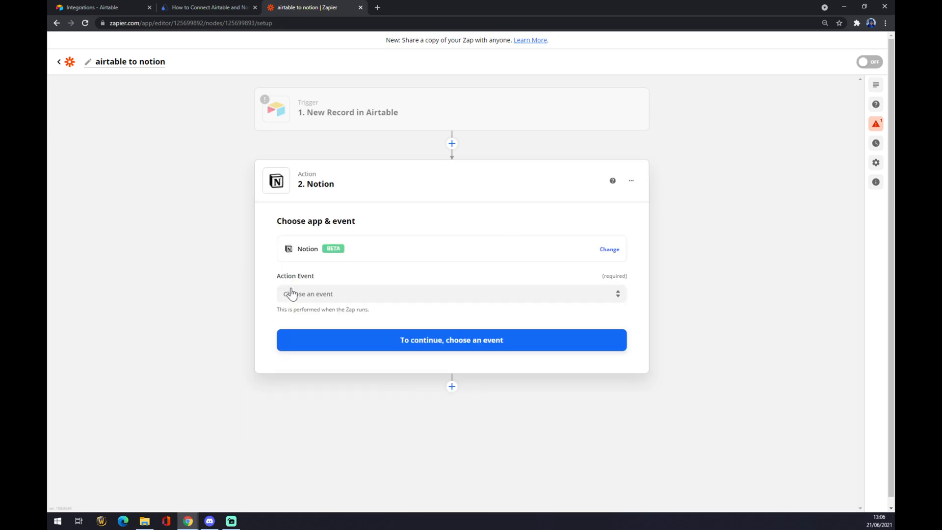
left_click(452, 293)
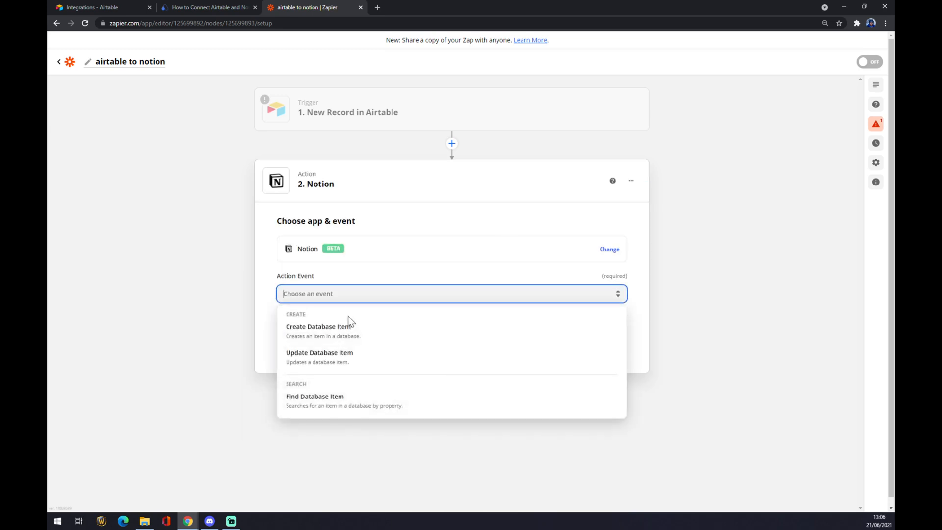
left_click(318, 325)
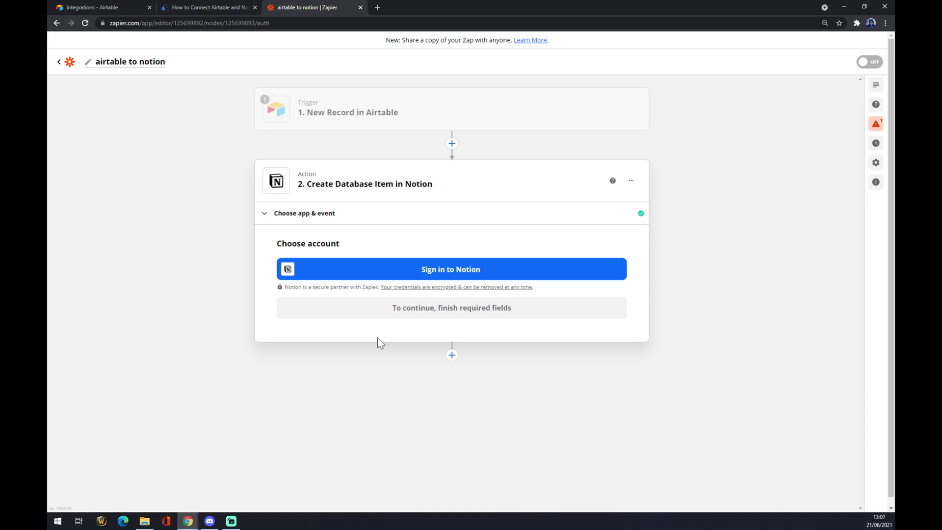
mouse_move(380, 342)
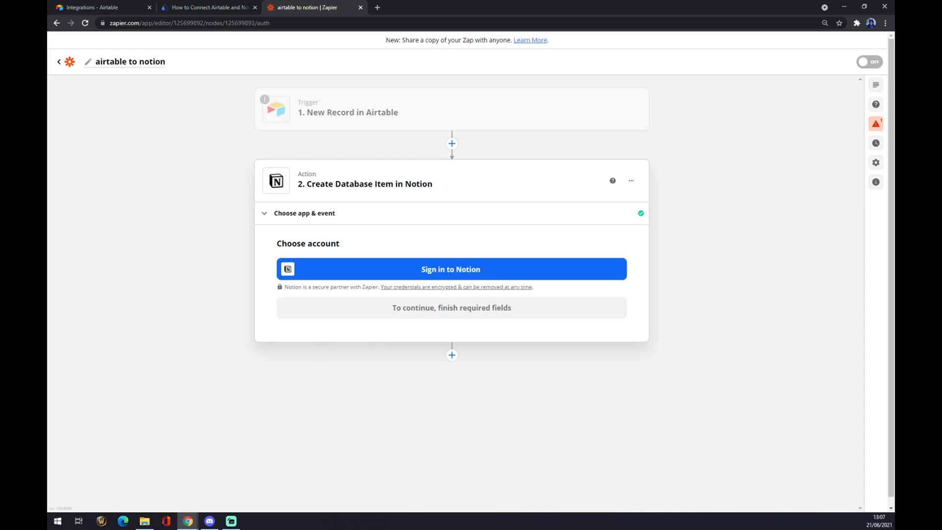